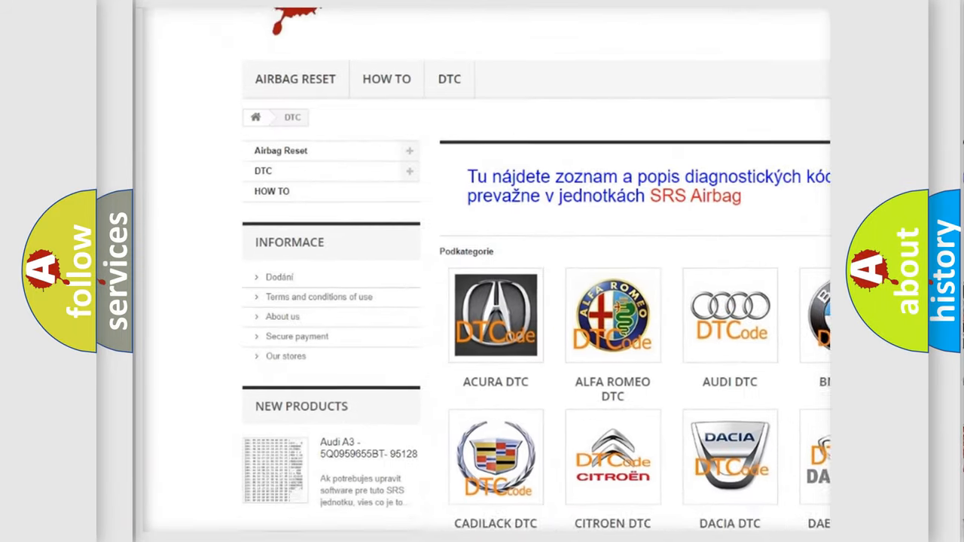
pyautogui.scroll(-3)
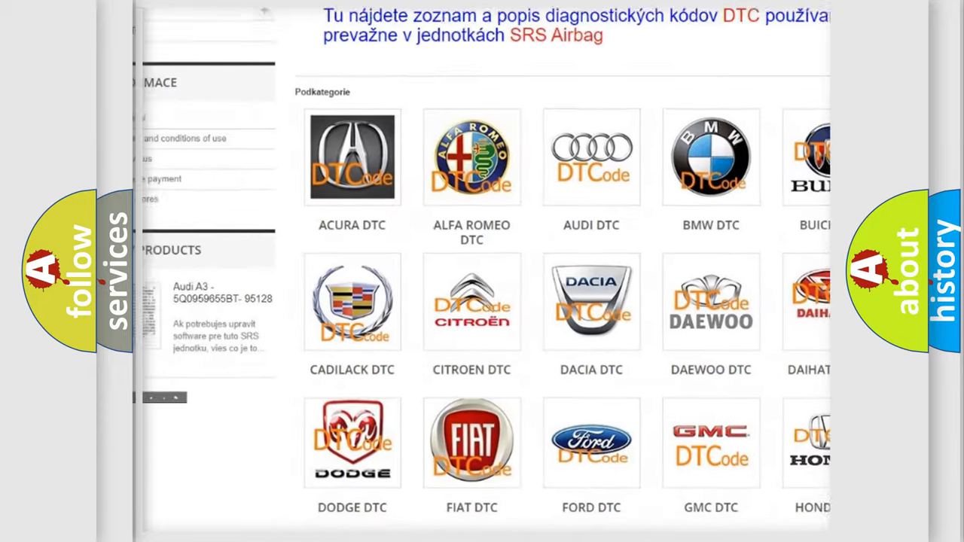